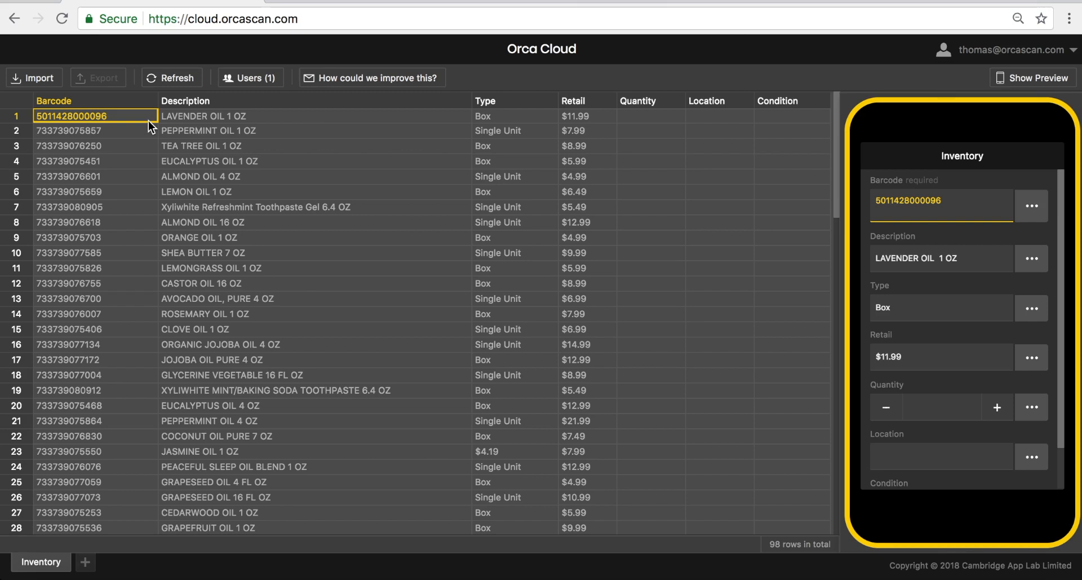
pyautogui.moveTo(947, 308)
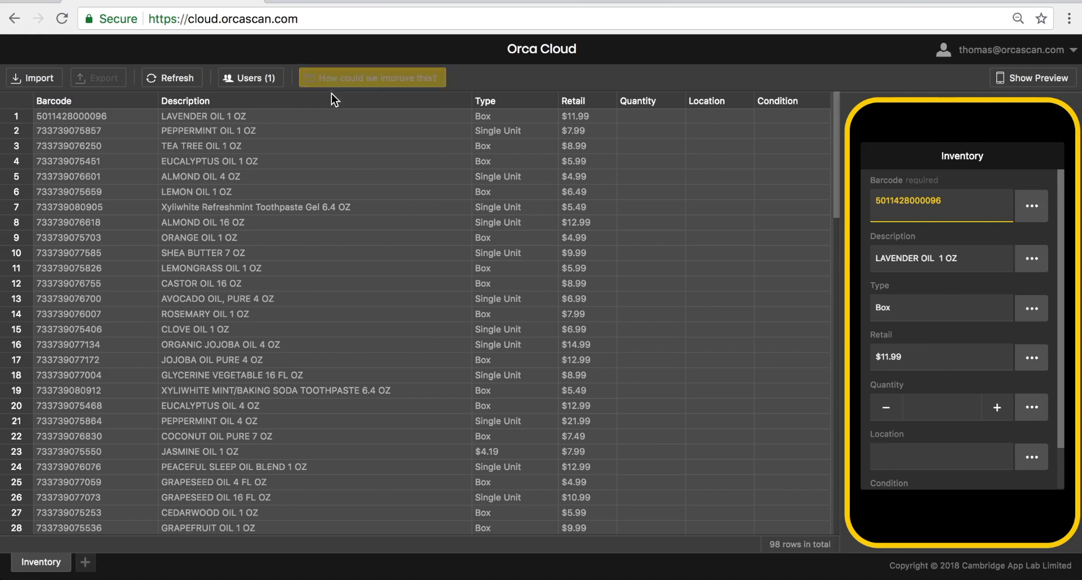
# - Add a text column named New after the Barcode column
pyautogui.click(573, 101)
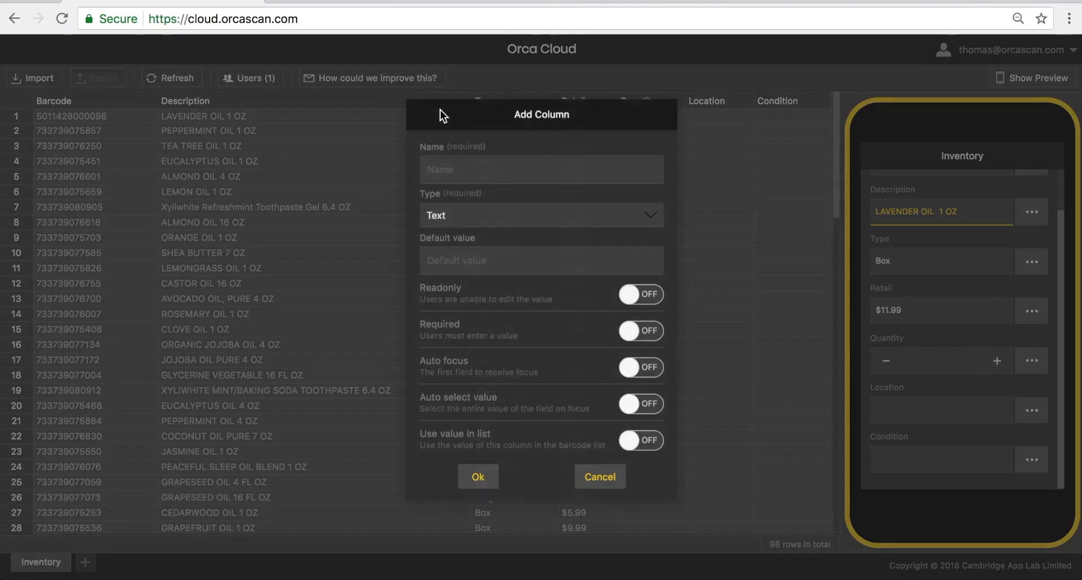
pyautogui.write('New')
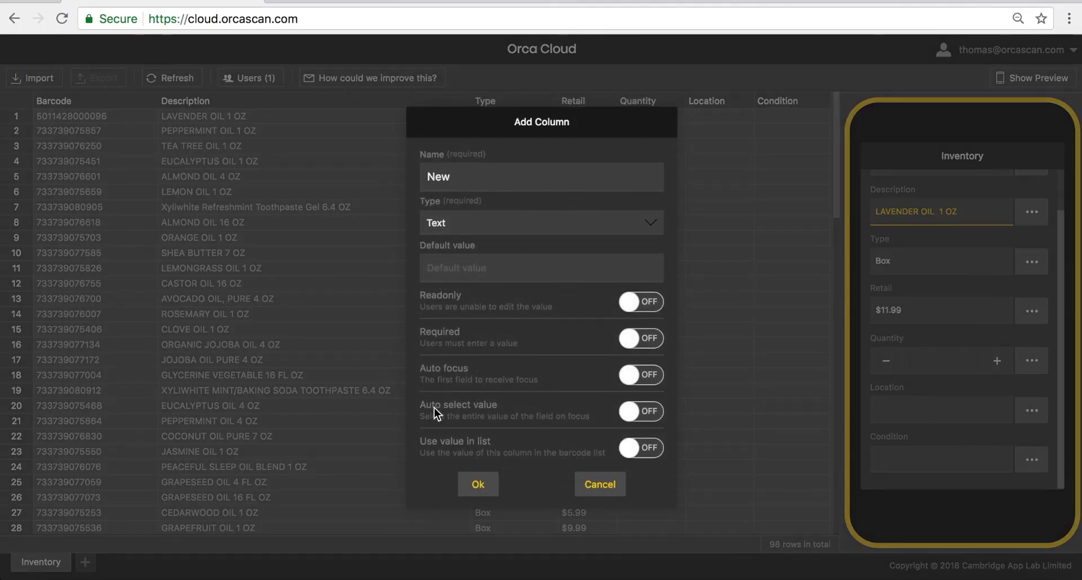
pyautogui.click(478, 483)
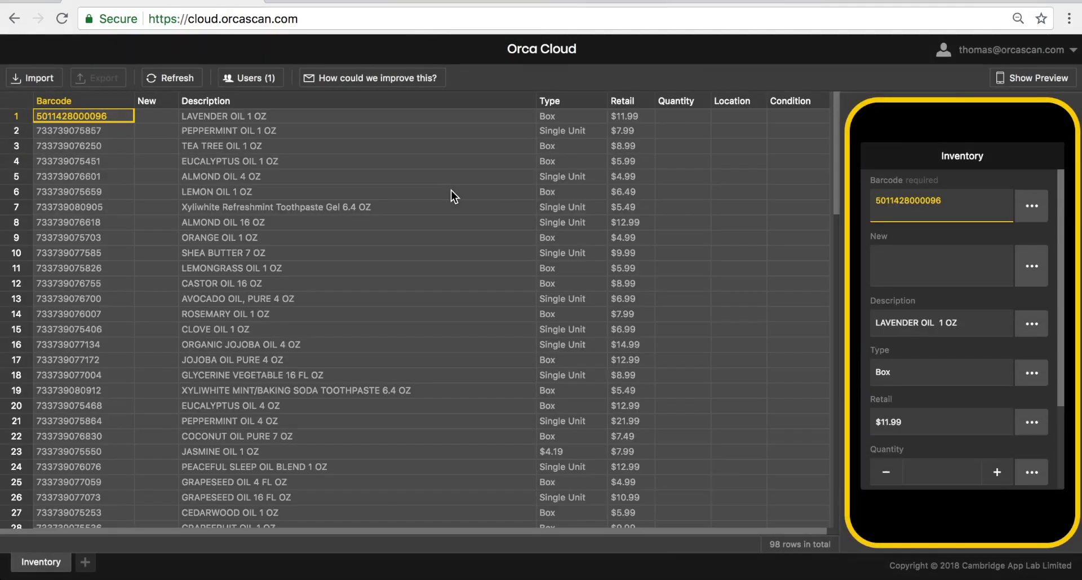
pyautogui.moveTo(953, 267)
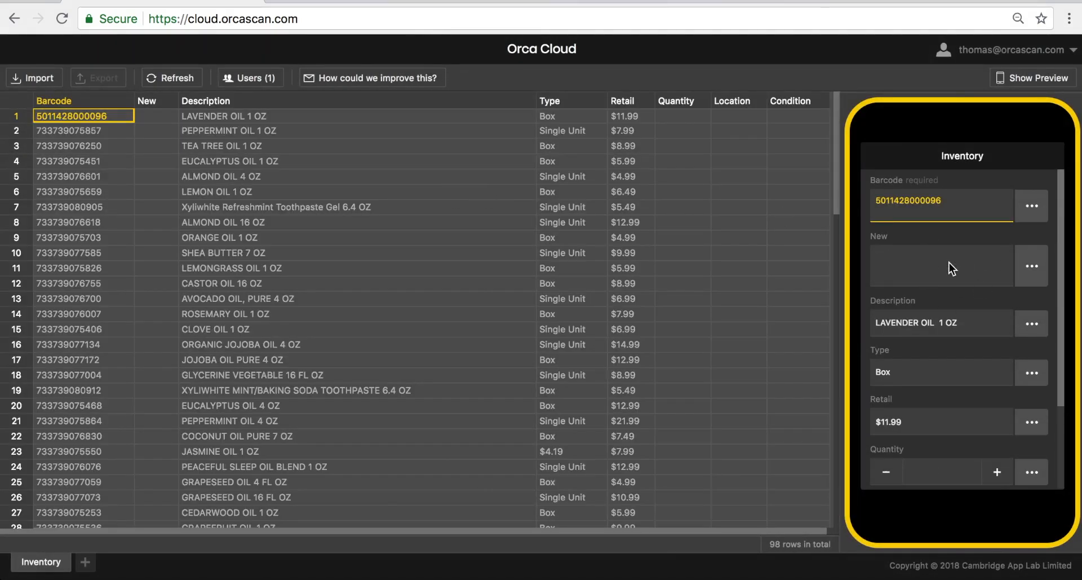
# - Edit the Description column and toggle its Readonly and Required settings on
pyautogui.rightClick(206, 101)
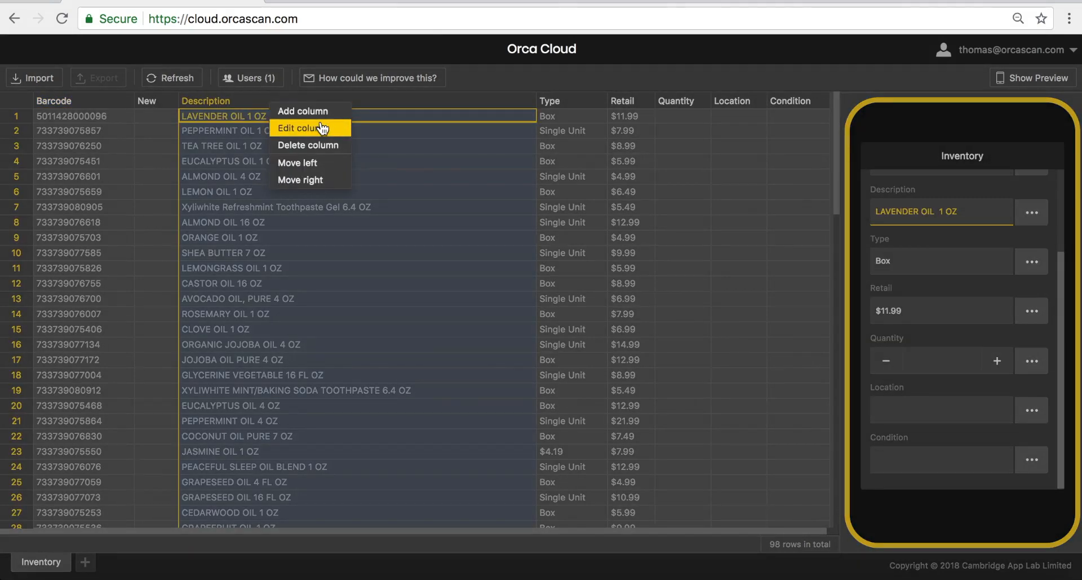
pyautogui.click(309, 127)
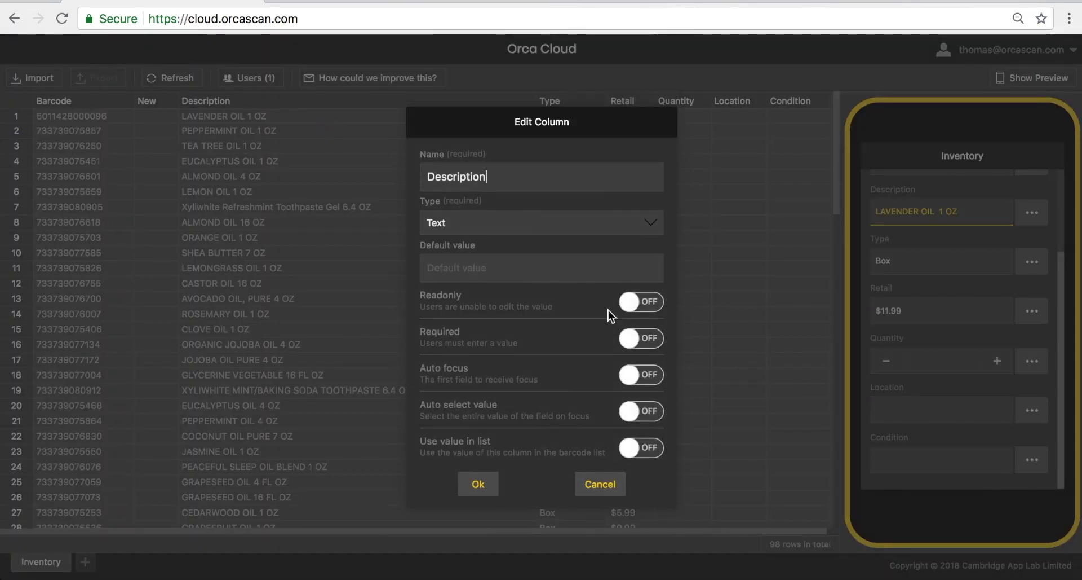
pyautogui.moveTo(609, 327)
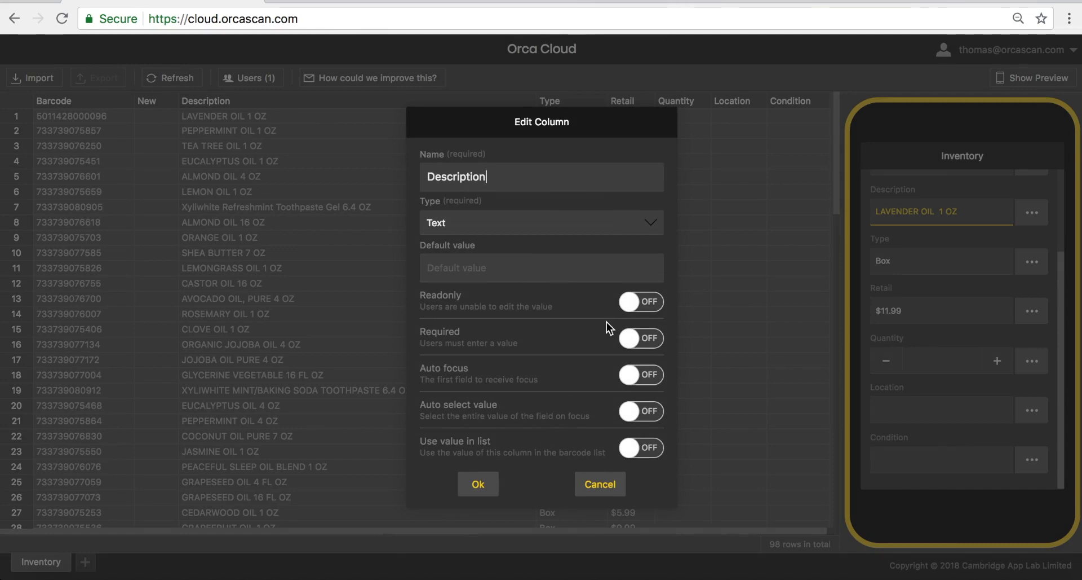
pyautogui.moveTo(639, 301)
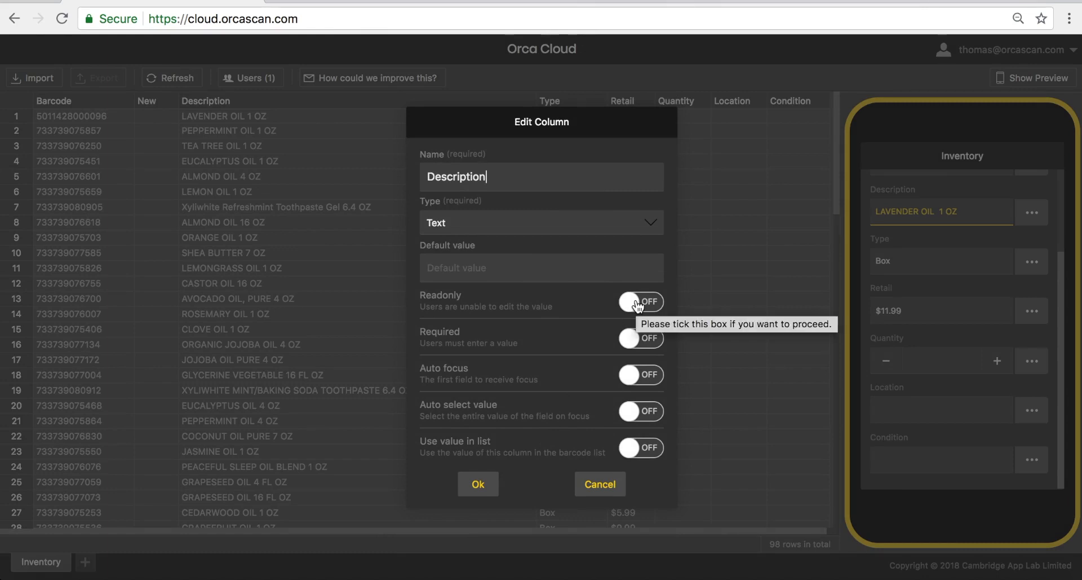
pyautogui.click(640, 301)
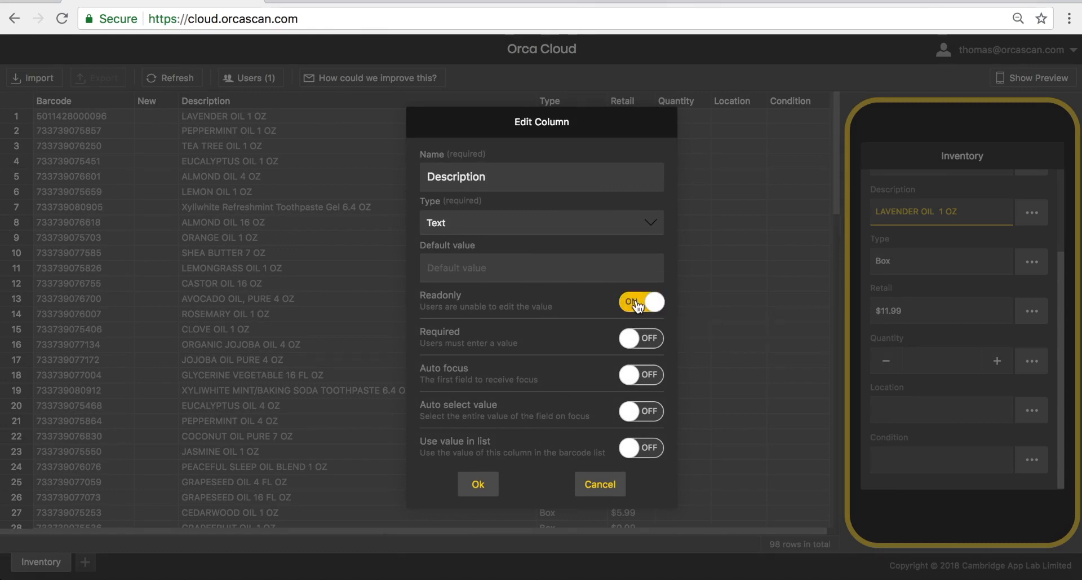
pyautogui.click(640, 301)
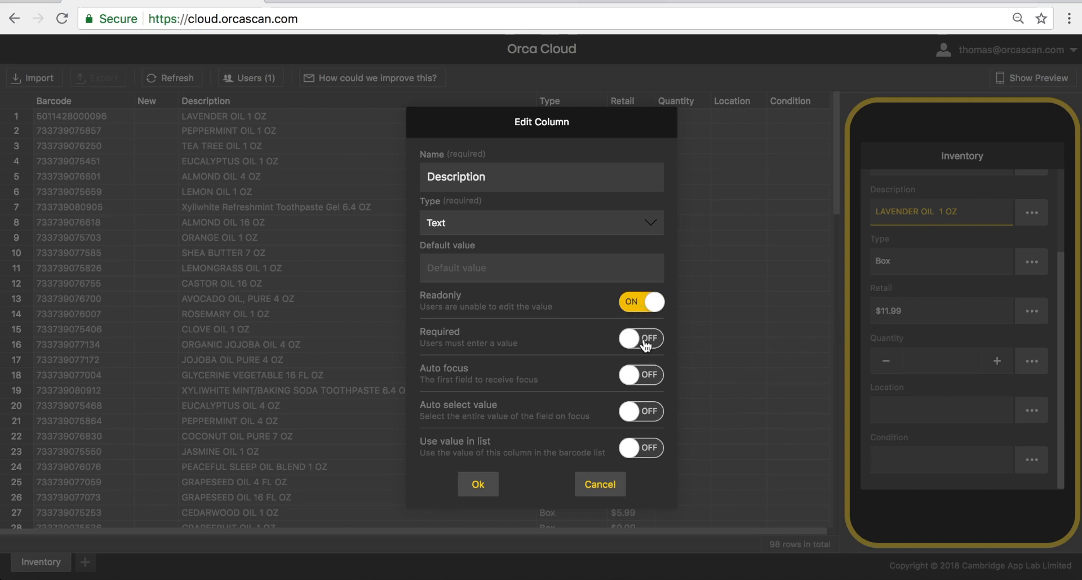
pyautogui.click(641, 338)
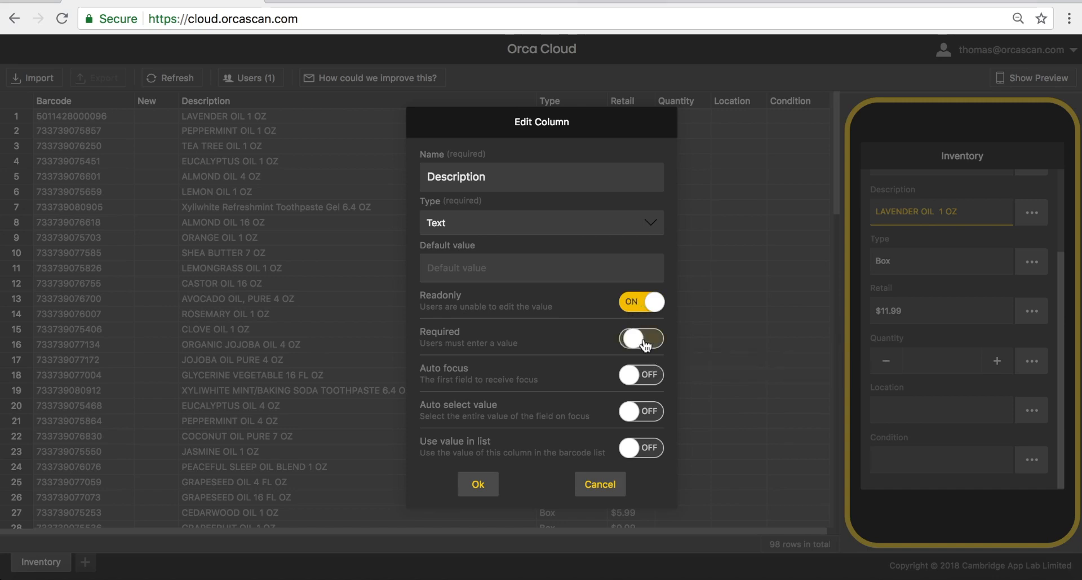
pyautogui.click(640, 339)
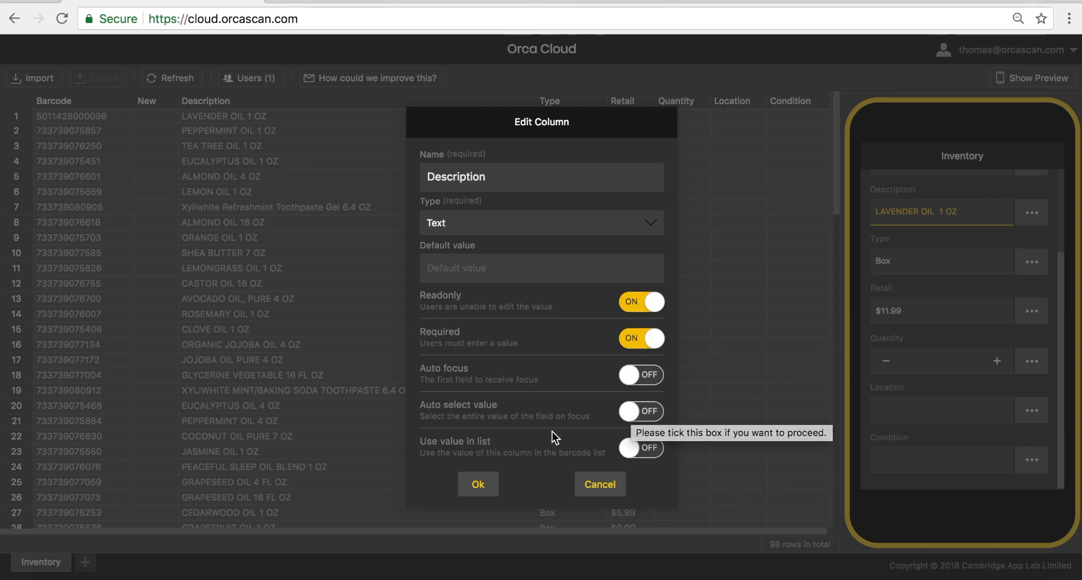
# - Check the Type list, then cancel the Description column edits without saving
pyautogui.click(541, 222)
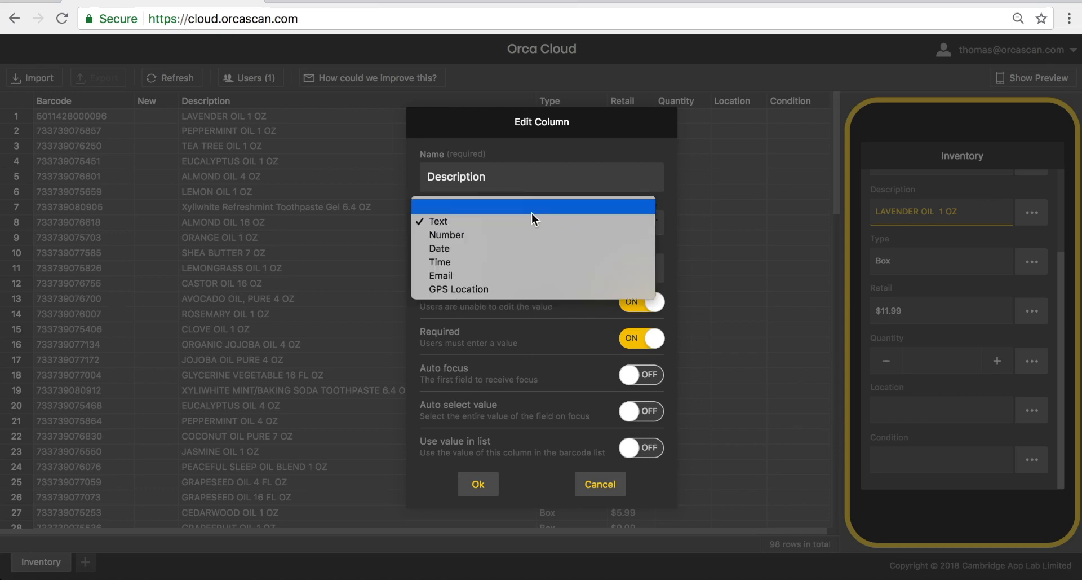
pyautogui.moveTo(503, 234)
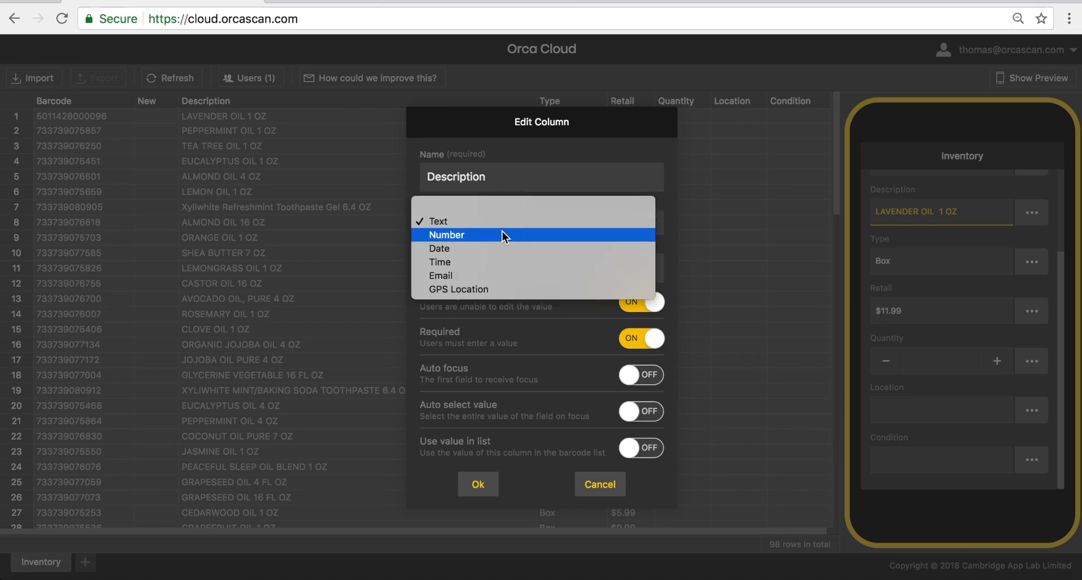
pyautogui.moveTo(598, 461)
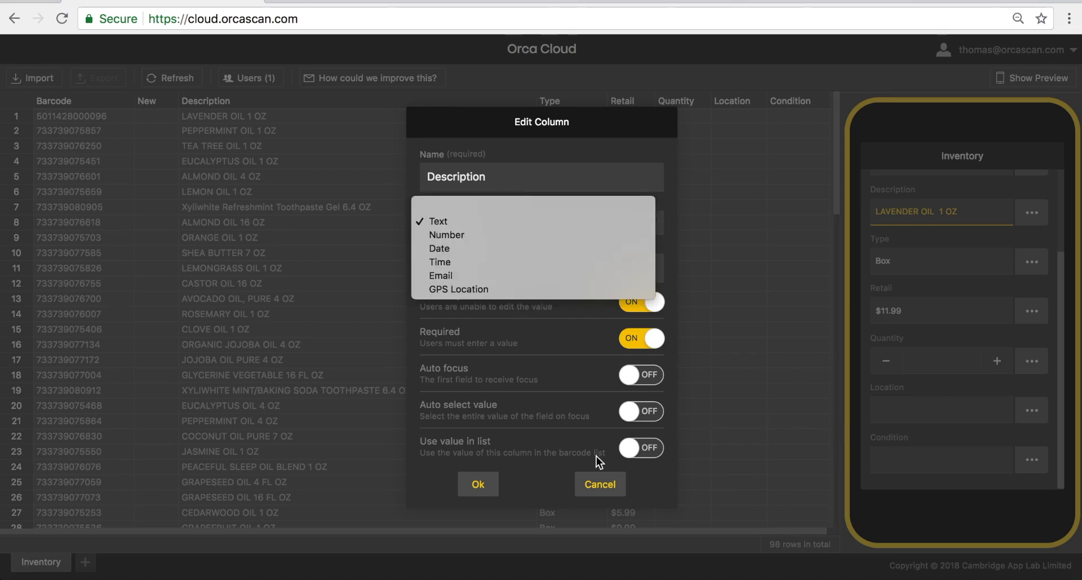
pyautogui.click(599, 484)
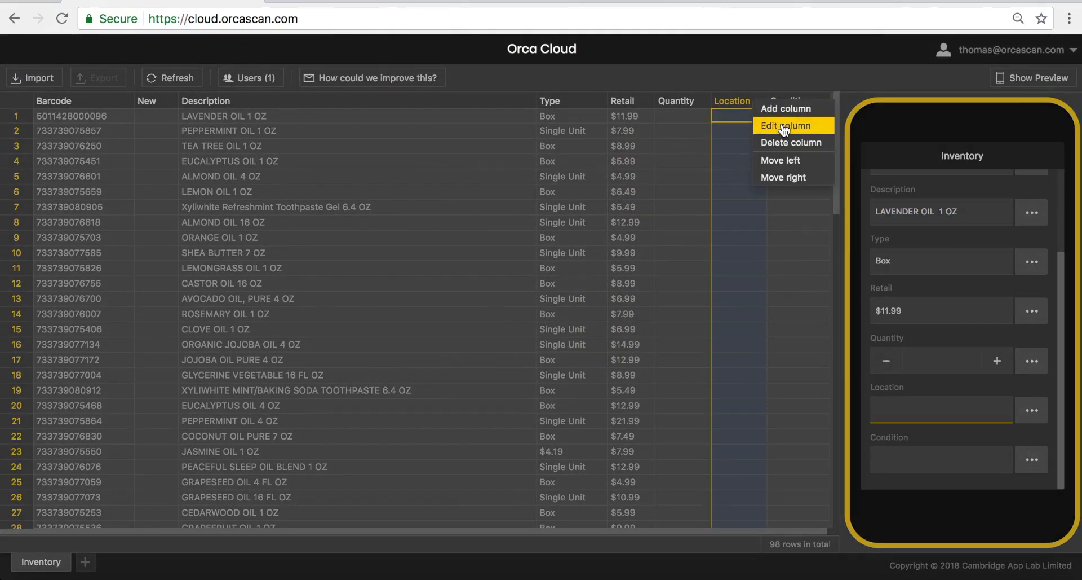
# - Set the Location column type to GPS Location, make it required, and confirm
pyautogui.click(787, 125)
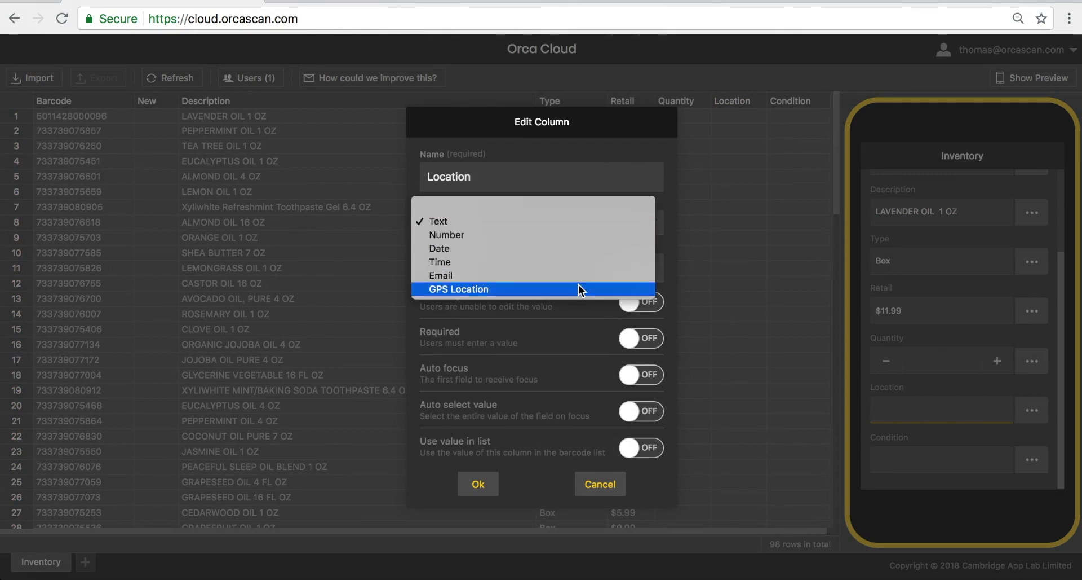
pyautogui.click(459, 289)
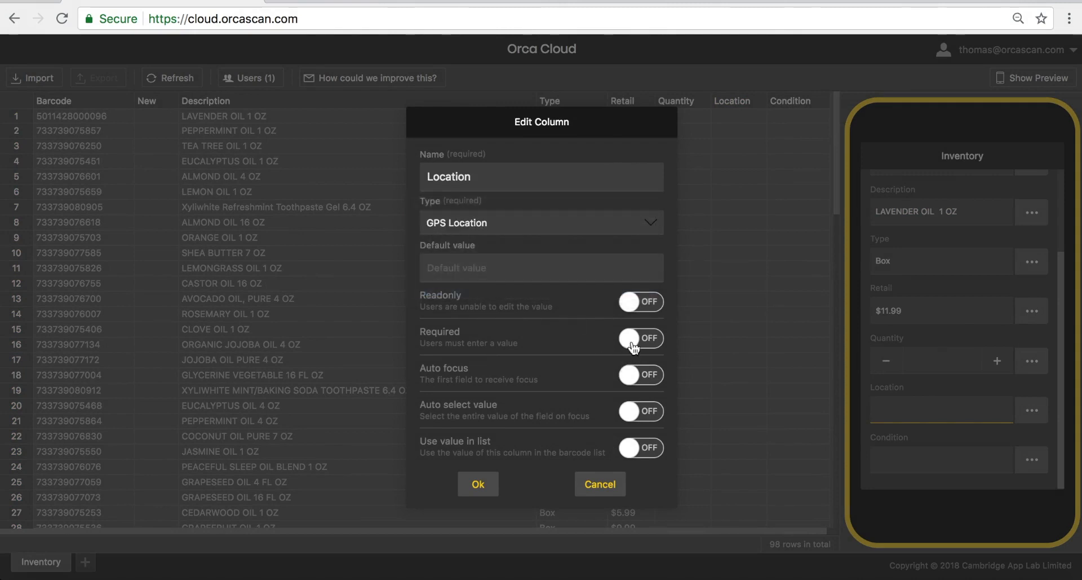
pyautogui.click(641, 339)
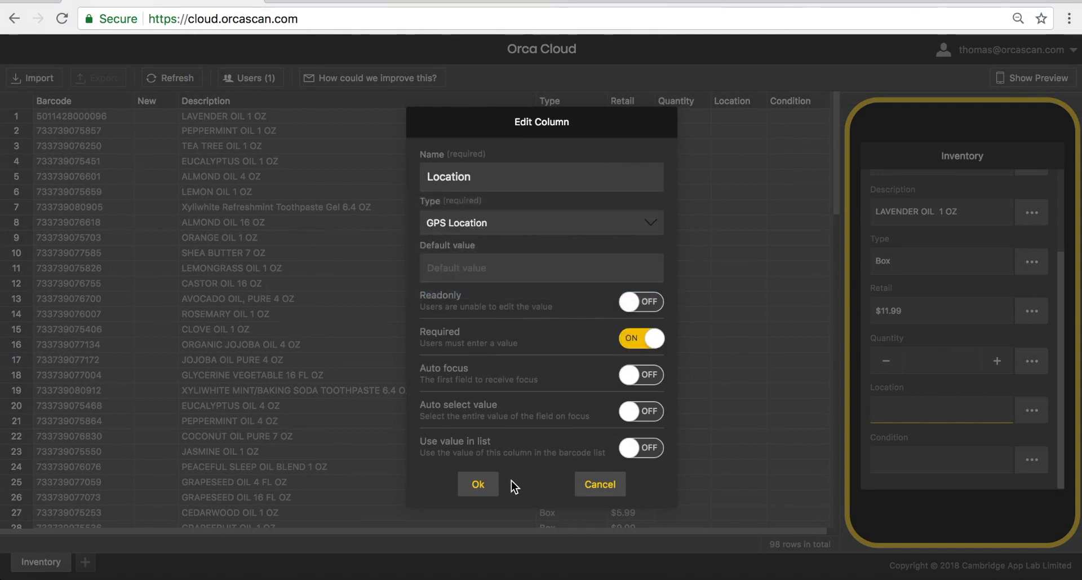
pyautogui.click(478, 484)
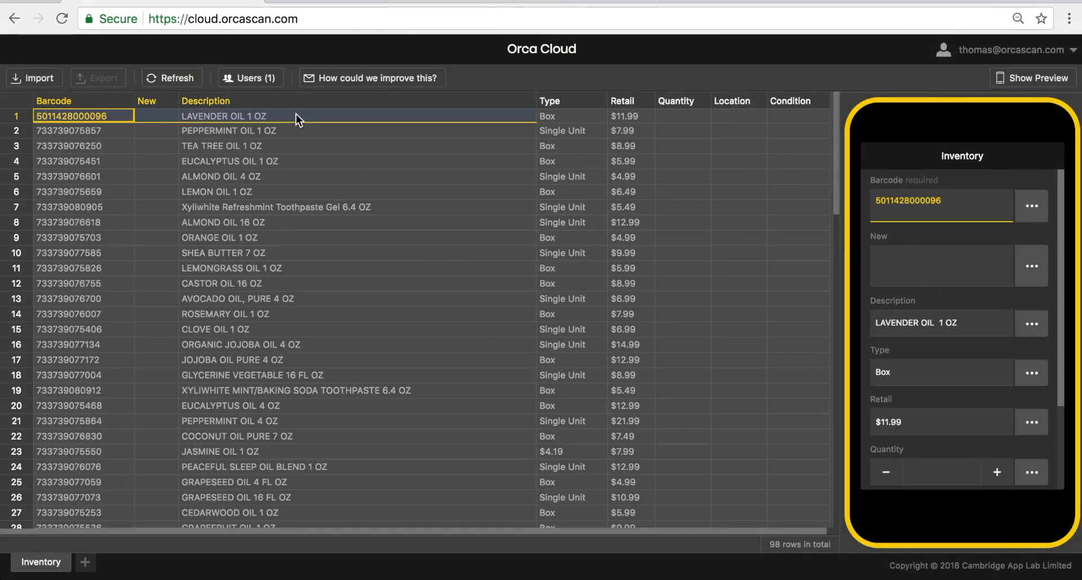
pyautogui.scroll(-3)
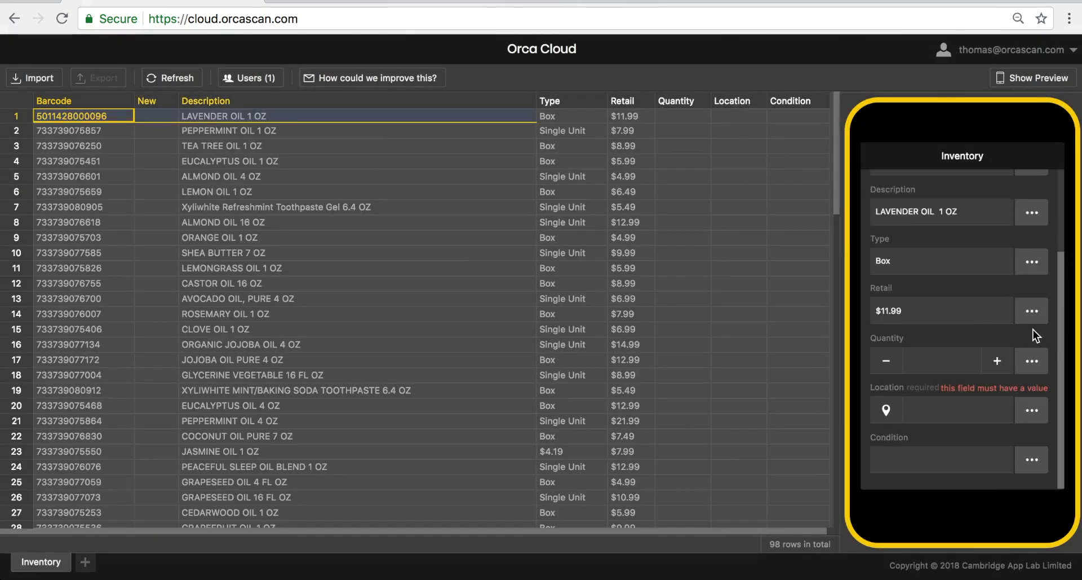
pyautogui.moveTo(911, 396)
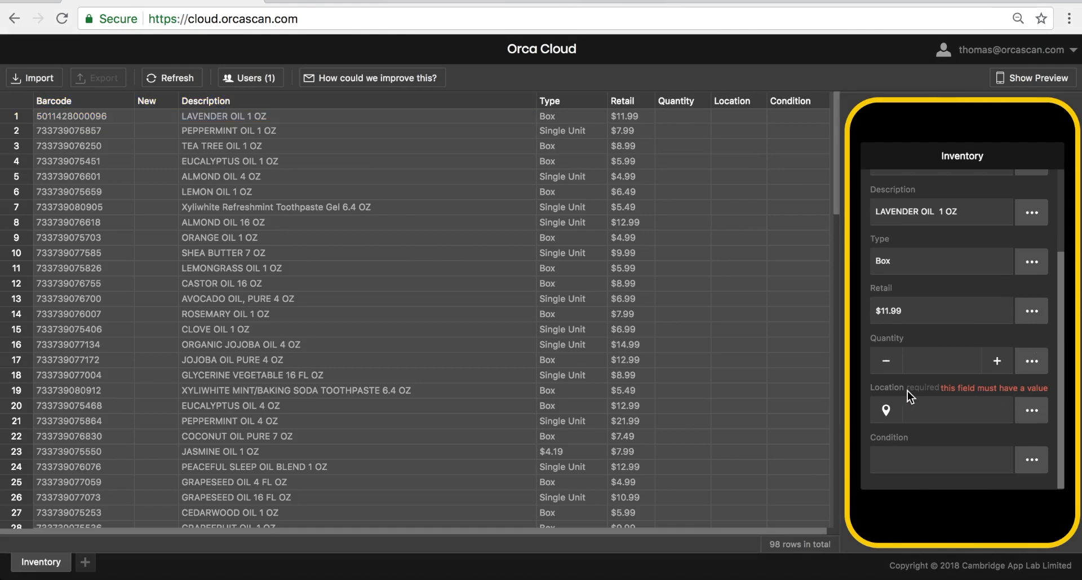
pyautogui.moveTo(968, 392)
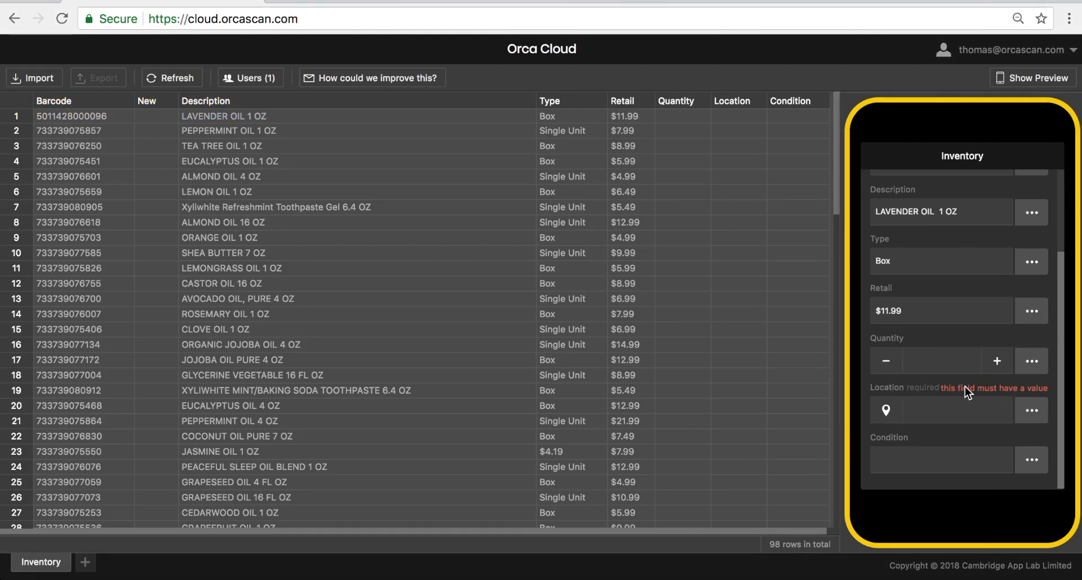